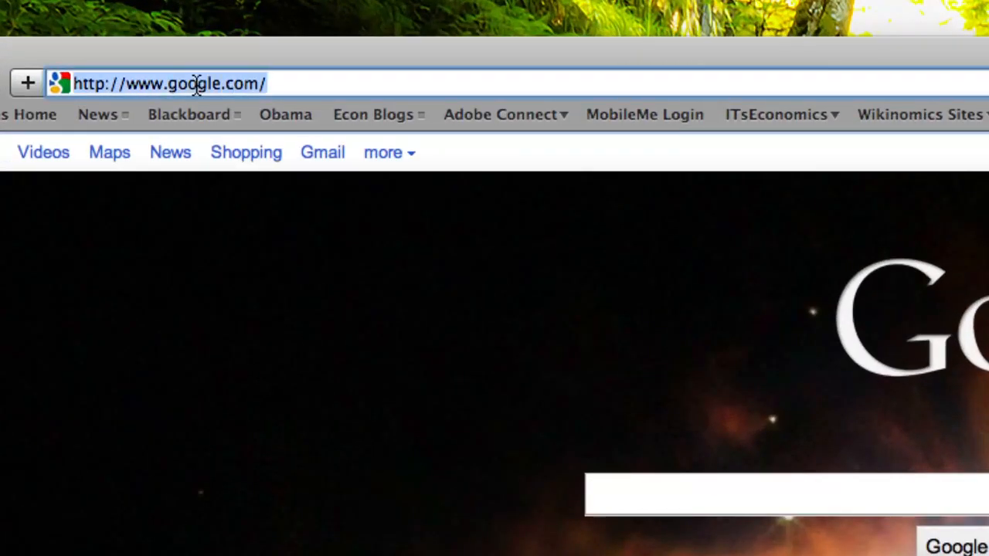
Go to meet.webex.com in Safari to reach the WebEx sign-in page
type("meet.webex")
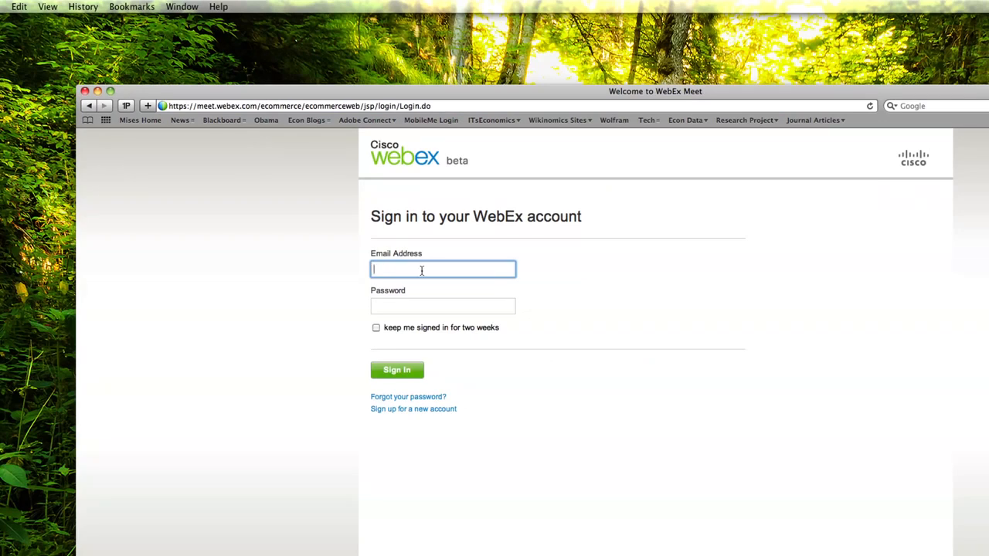
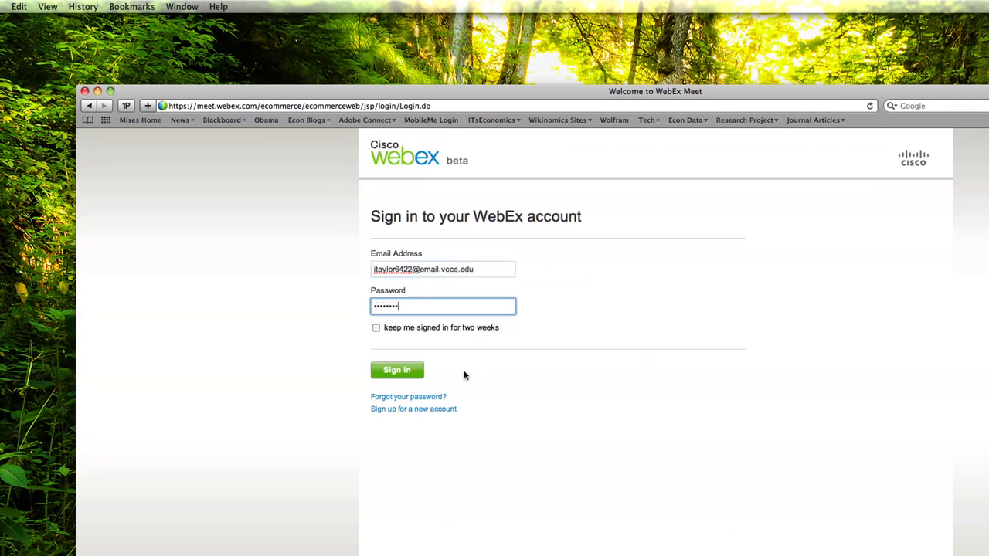
left_click(396, 370)
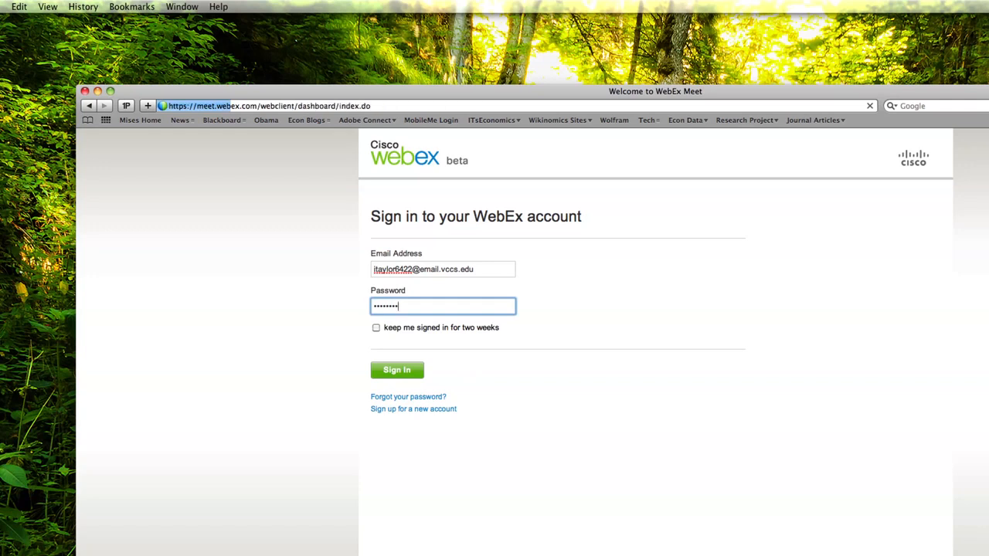
Switch from the home dashboard to the File Library tab
left_click(397, 370)
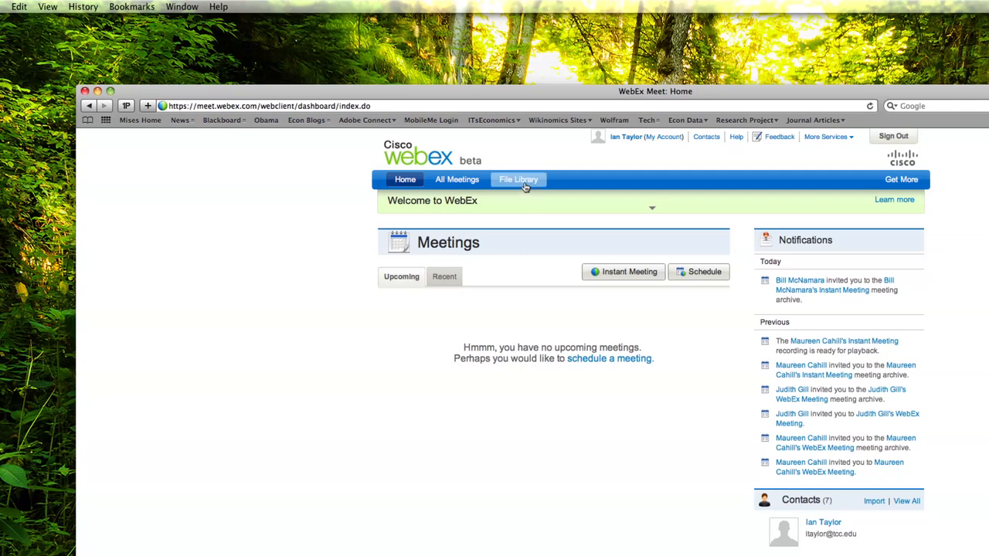
left_click(518, 179)
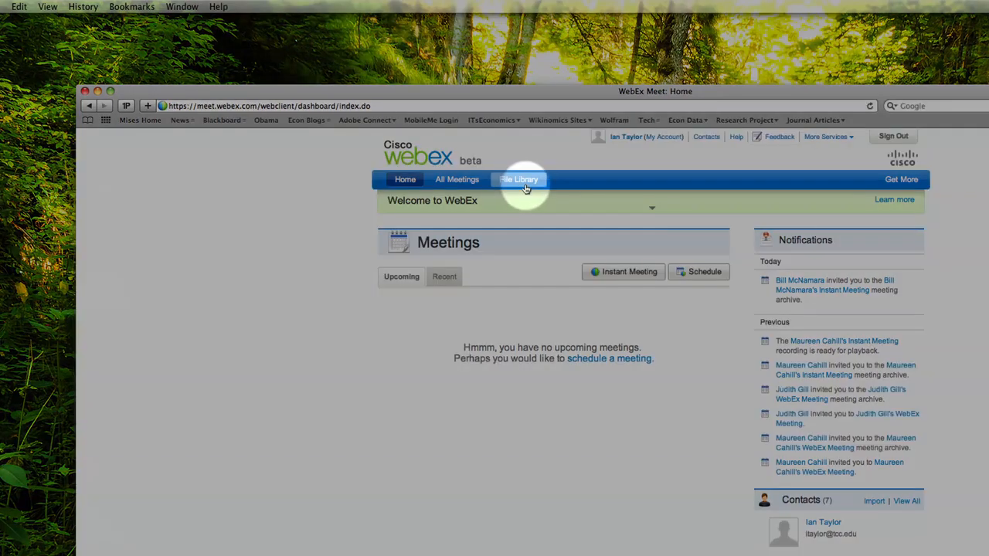
left_click(519, 180)
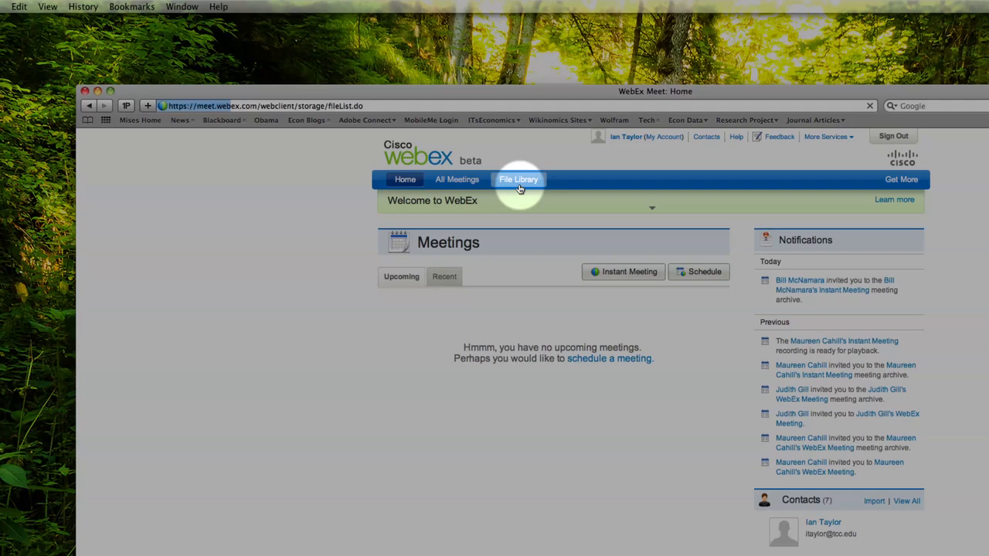
left_click(518, 180)
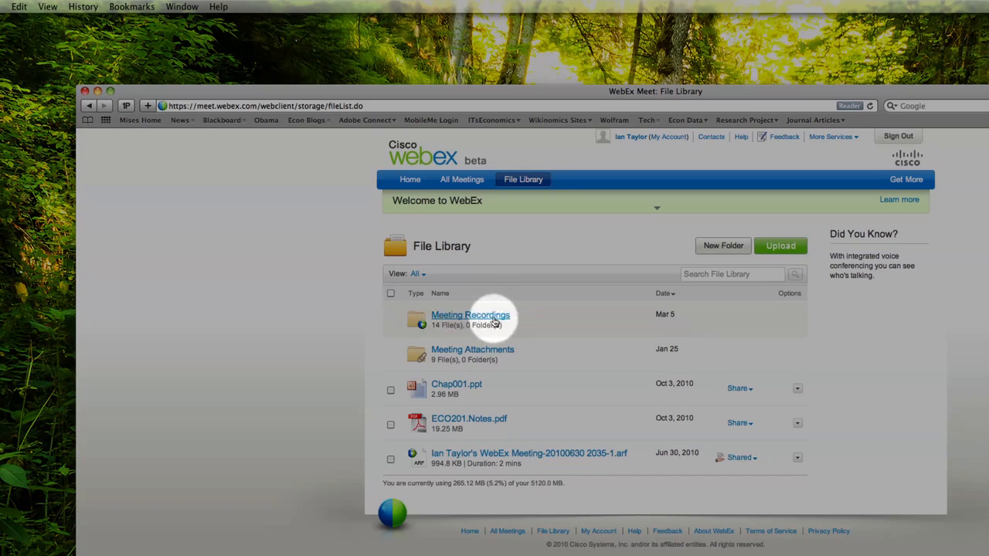
Open the Meeting Recordings folder listing the recorded instant meetings
left_click(469, 315)
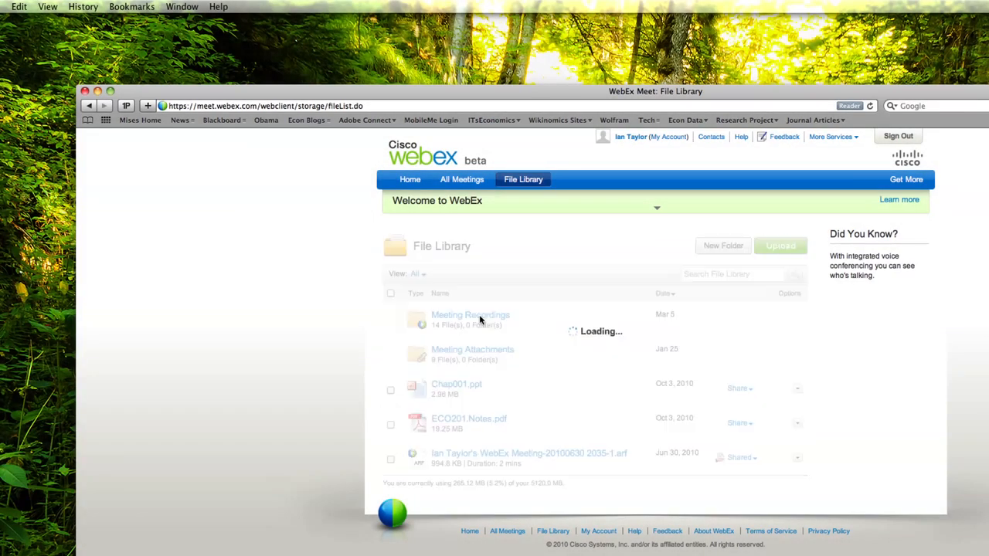
left_click(470, 314)
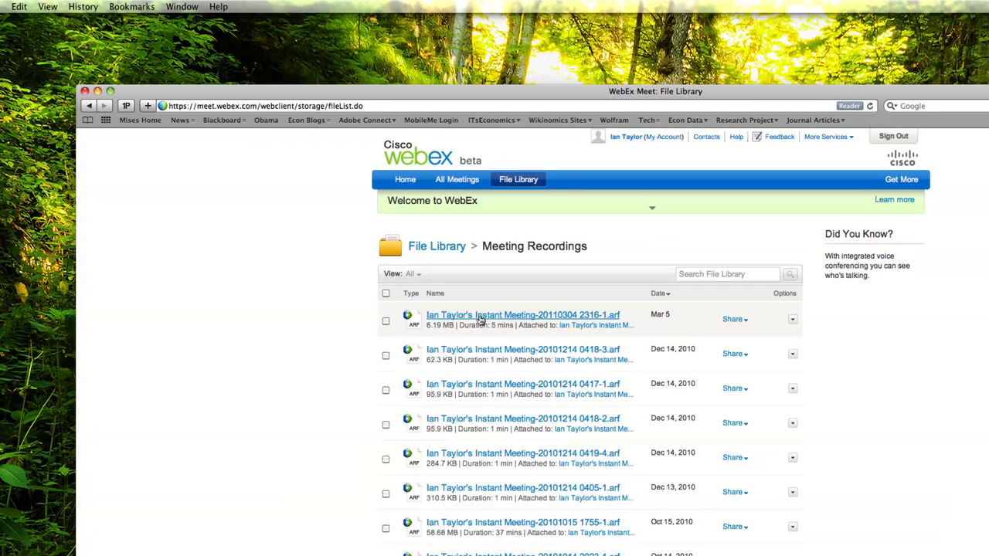
left_click(522, 314)
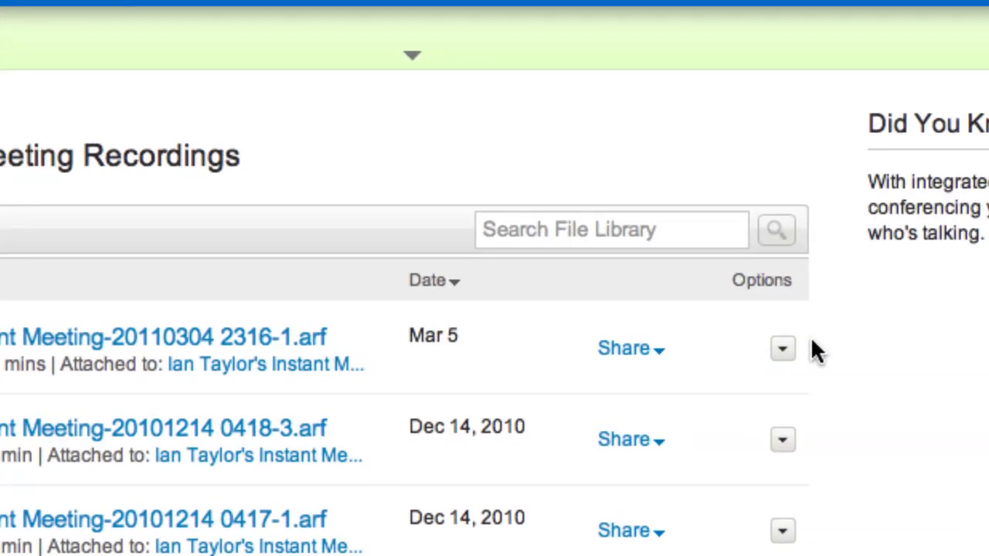
Download the Mar 5 recording from its Options menu
left_click(781, 348)
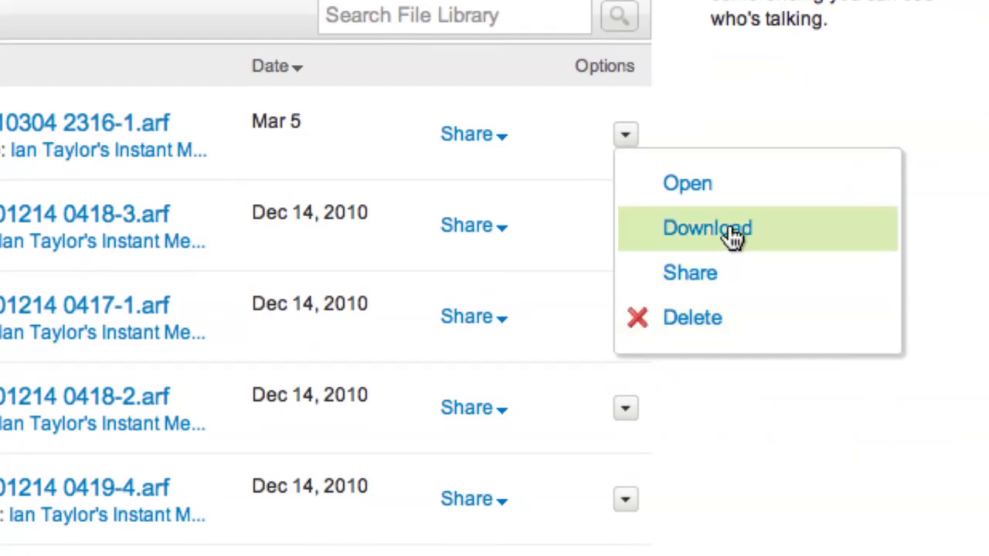
left_click(706, 227)
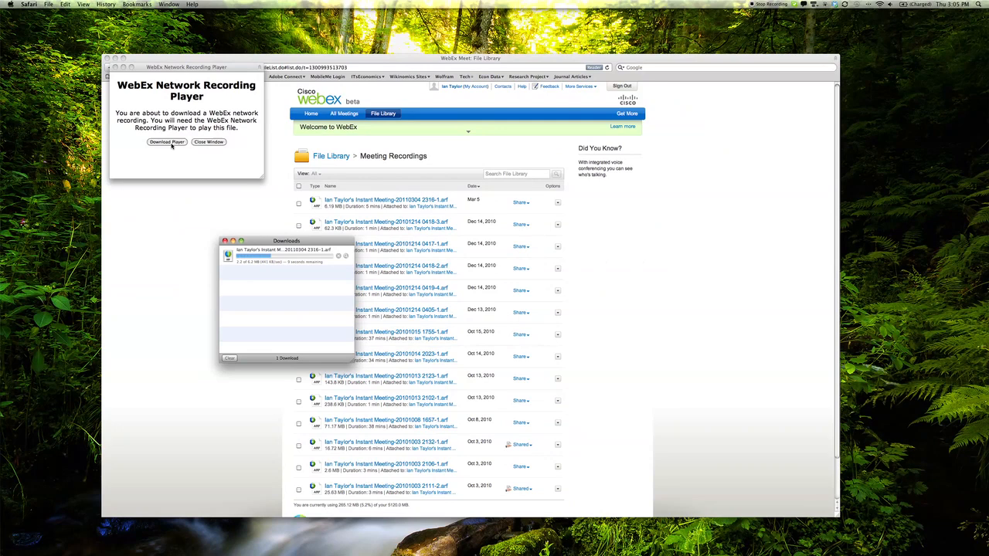
mouse_move(323, 277)
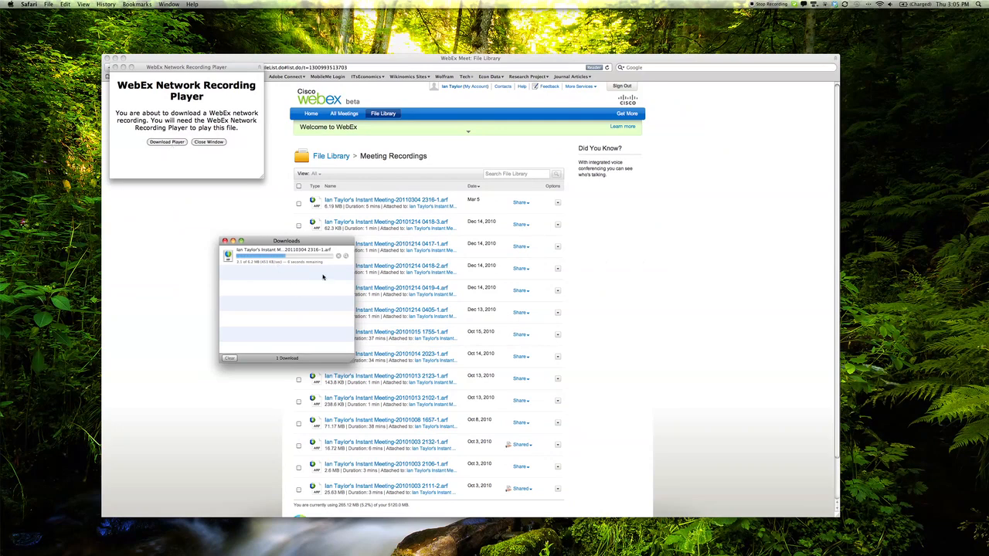
mouse_move(318, 269)
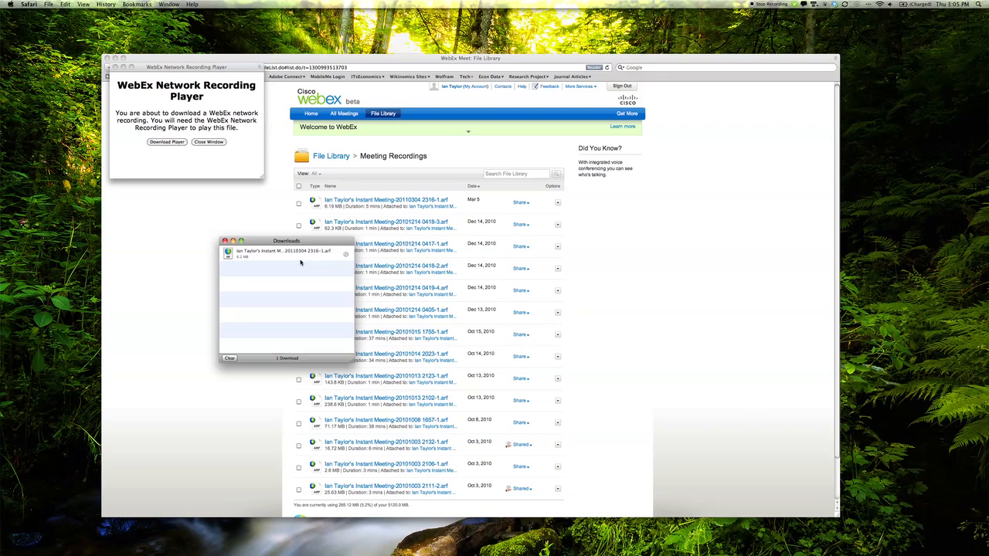
mouse_move(269, 253)
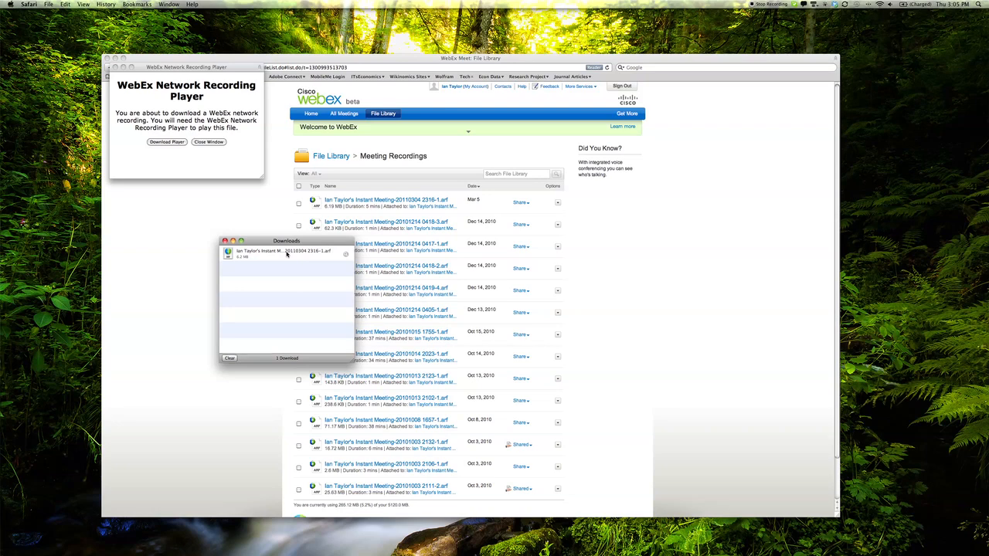
mouse_move(260, 214)
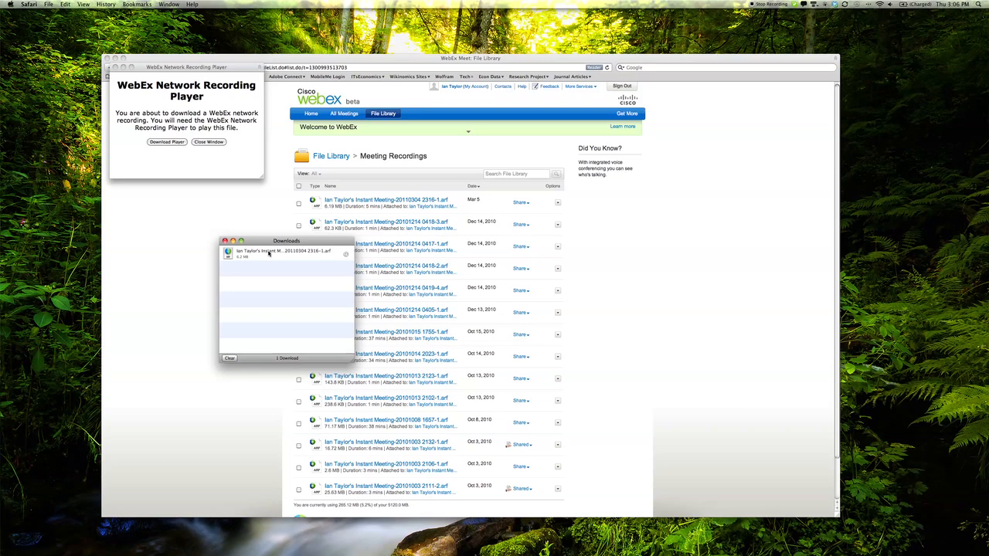
mouse_move(771, 25)
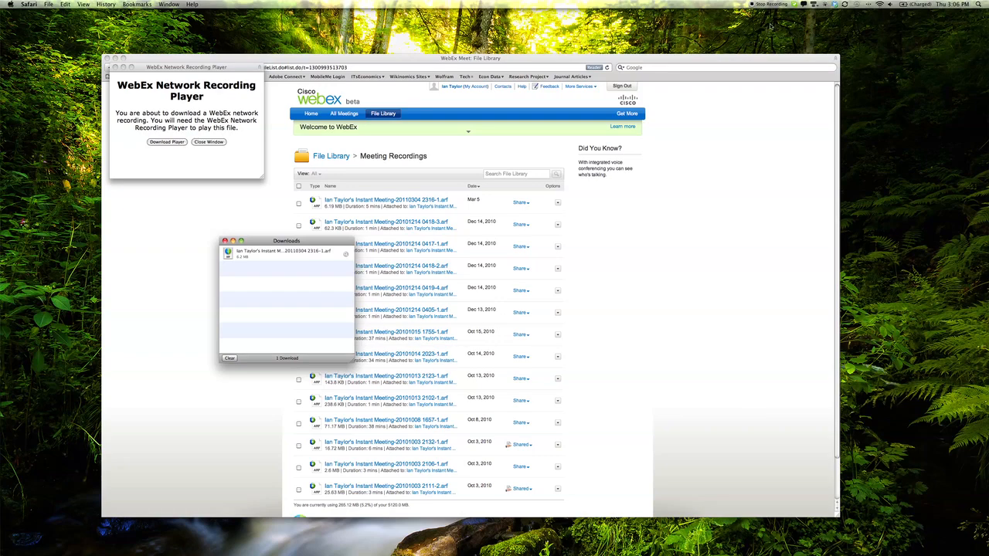